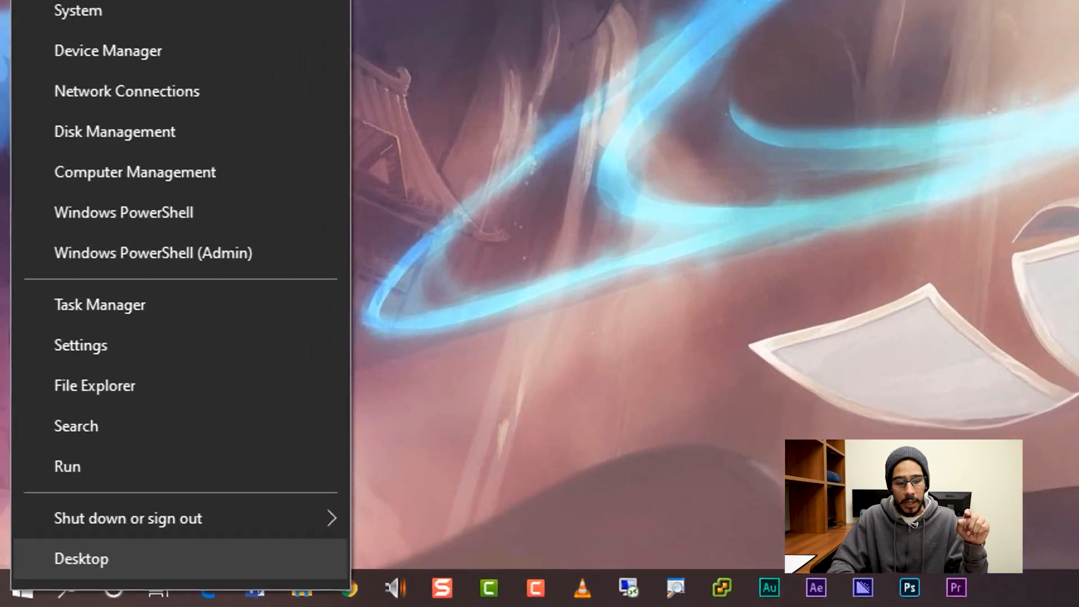
Step: Run winver to confirm Windows 10 version 1909, build 18363.752, then dismiss About Windows
{"action": "left_click", "coordinate": [68, 465]}
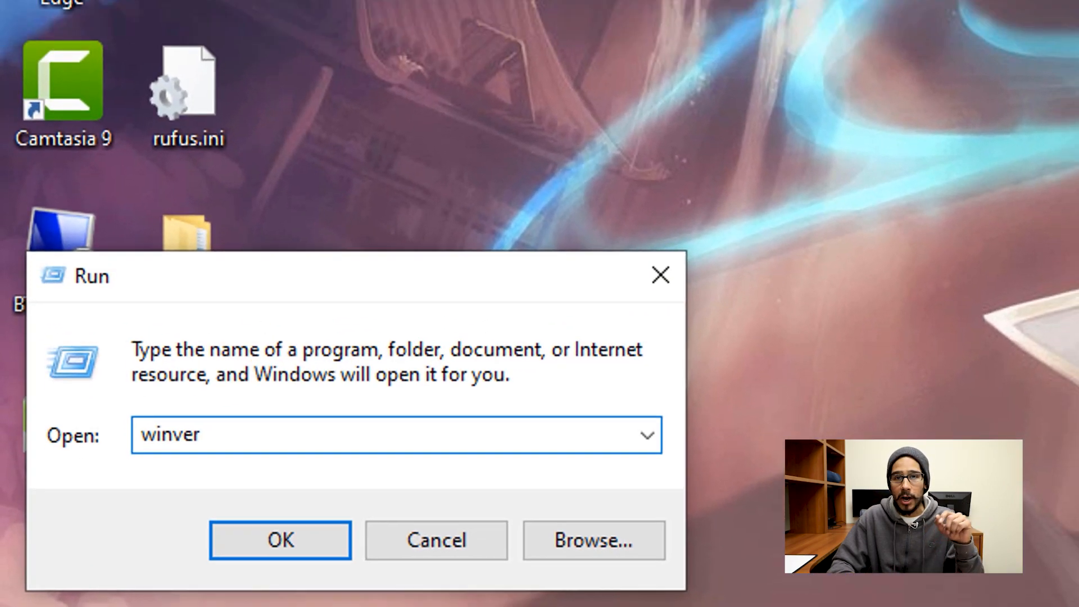
{"action": "left_click", "coordinate": [280, 539]}
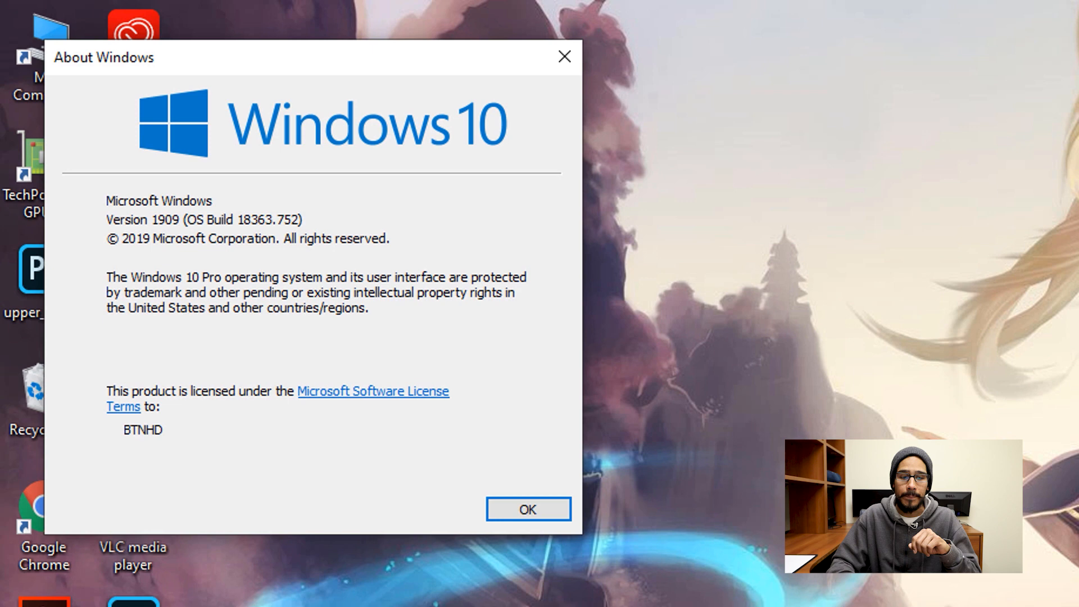
{"action": "left_click", "coordinate": [527, 509]}
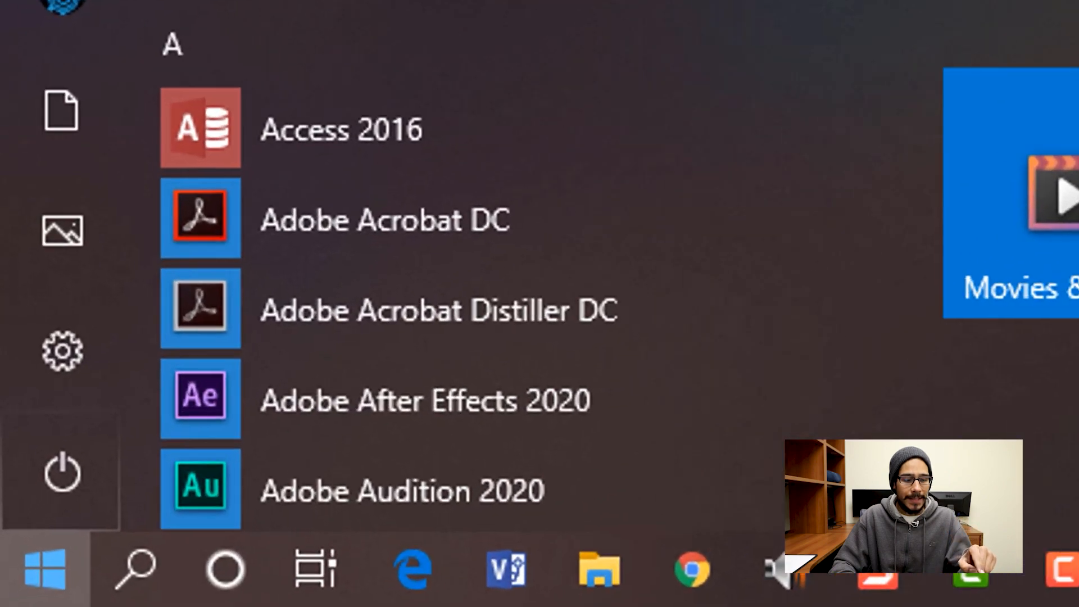
Step: Go to Update & Security > Windows Security in Settings and review the protection areas
{"action": "left_click", "coordinate": [61, 350]}
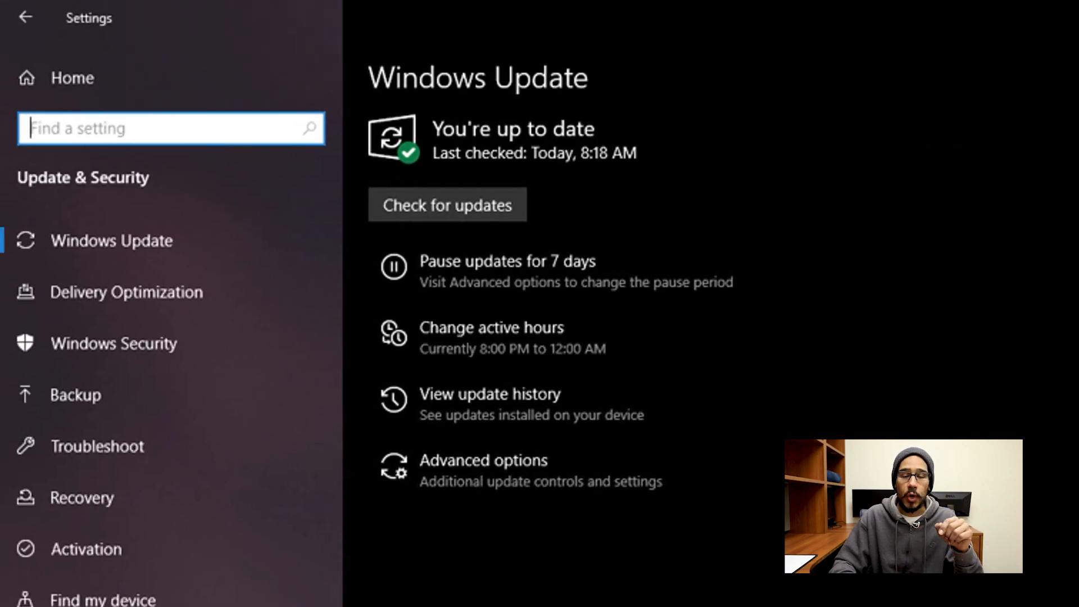
{"action": "left_click", "coordinate": [115, 343]}
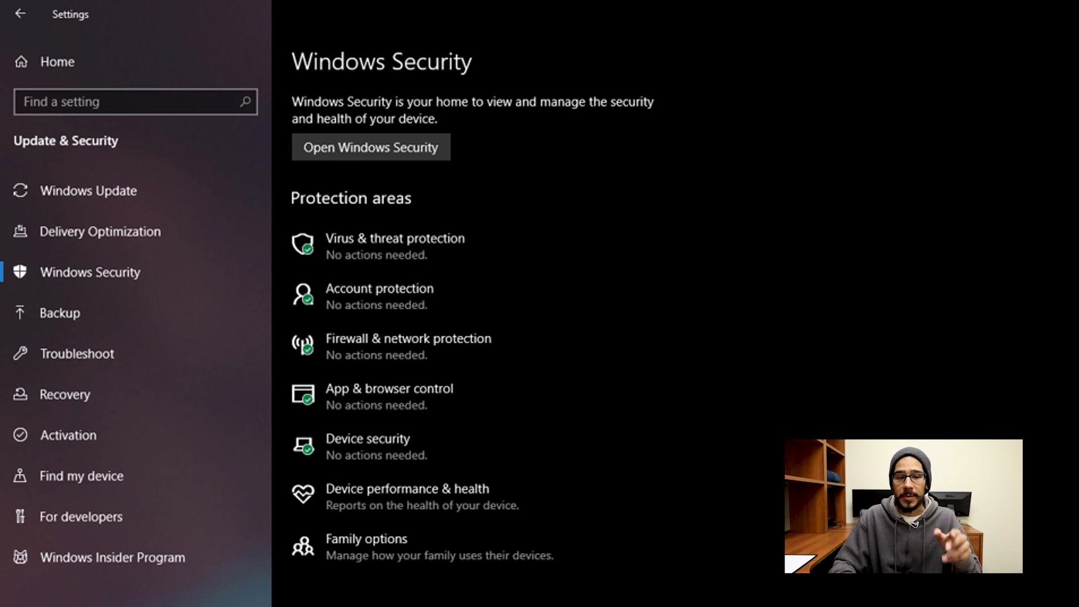
{"action": "left_click", "coordinate": [370, 147]}
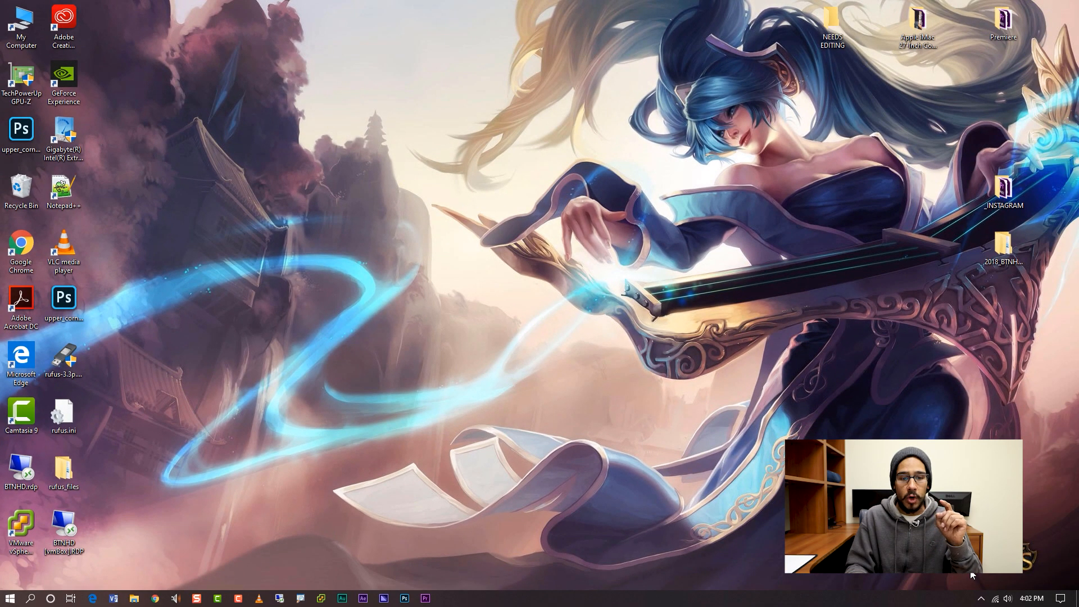
Step: From This PC, set USB Drive (E:) to 'Use this device' for ReadyBoost, reserving 29222 MB
{"action": "double_click", "coordinate": [21, 26]}
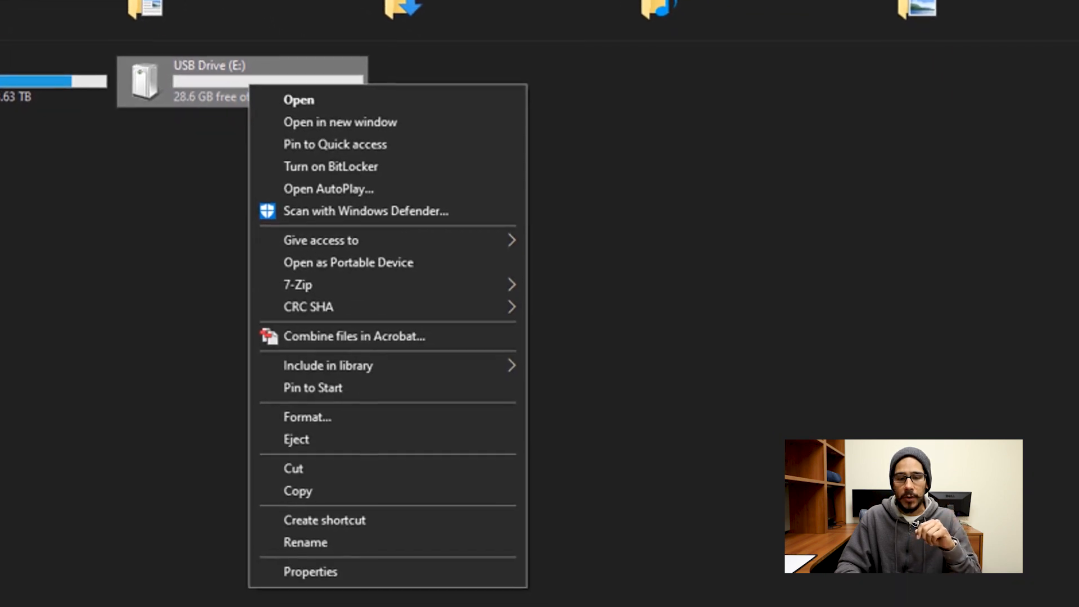
{"action": "left_click", "coordinate": [310, 572]}
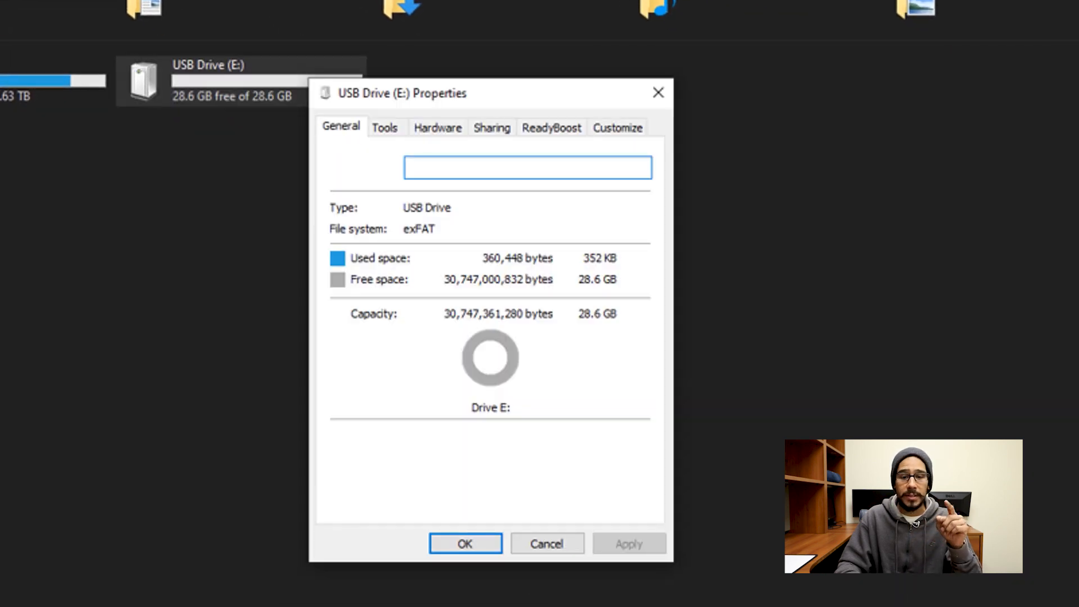
{"action": "left_click", "coordinate": [551, 127]}
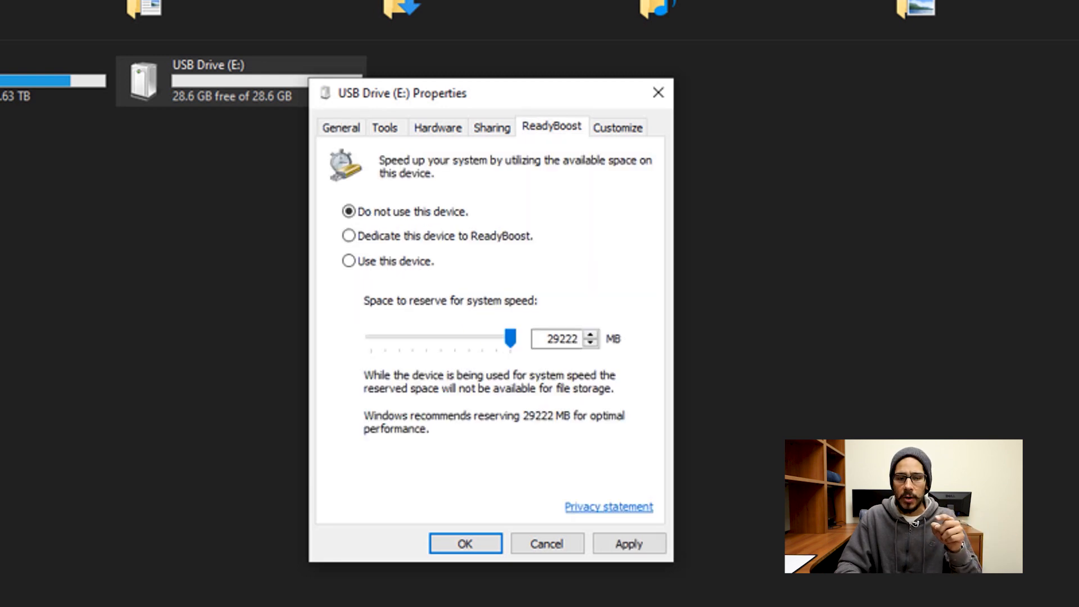
{"action": "left_click", "coordinate": [348, 261]}
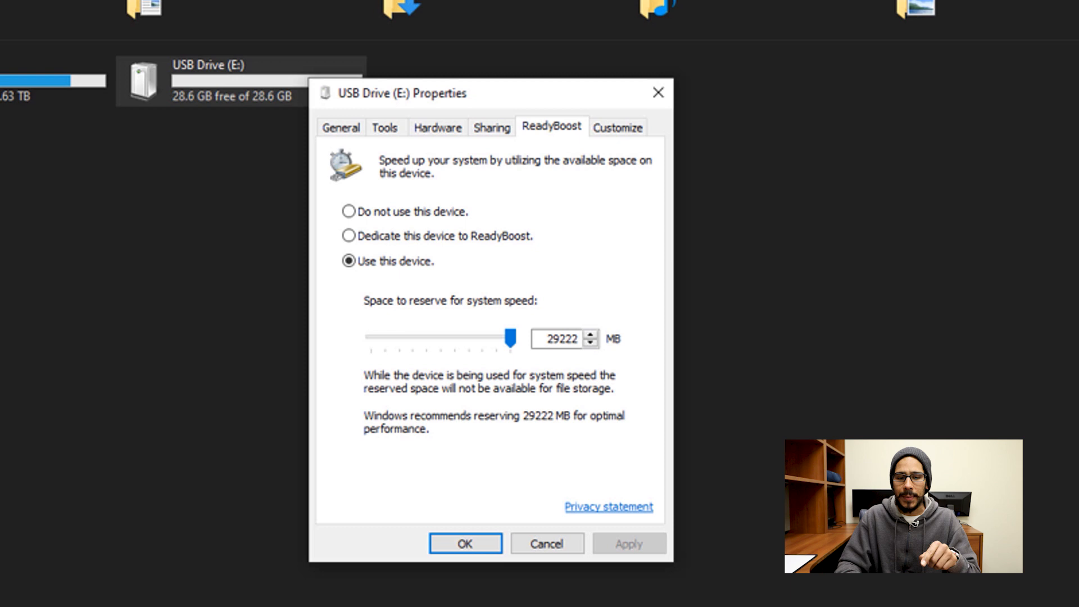
{"action": "left_click", "coordinate": [465, 543]}
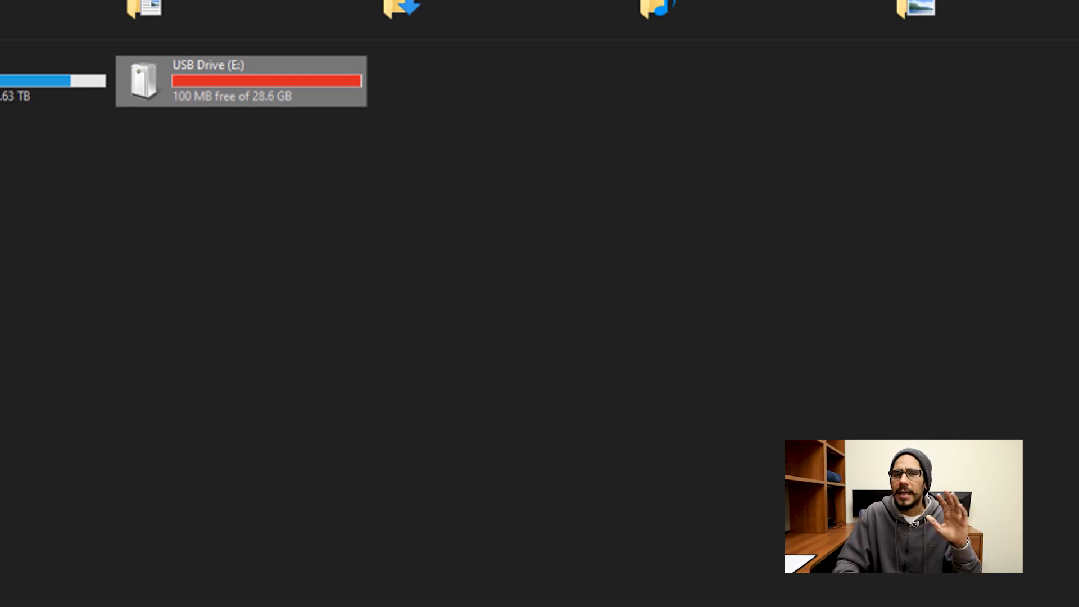
Step: Set USB Drive (E:) to 'Do not use this device', freeing its full 28.6 GB from ReadyBoost
{"action": "right_click", "coordinate": [240, 81]}
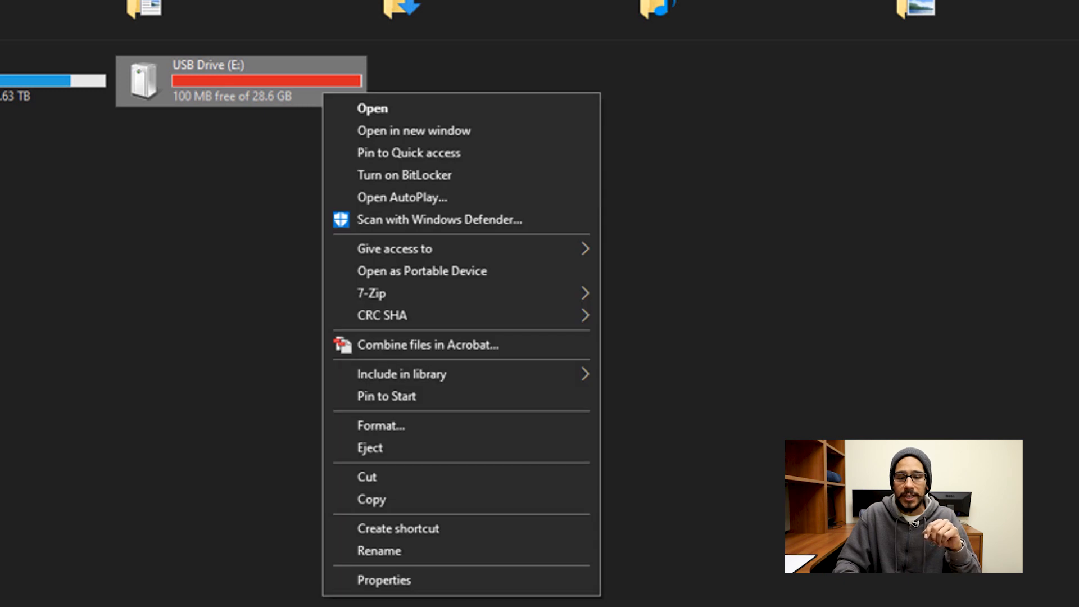
{"action": "left_click", "coordinate": [385, 580]}
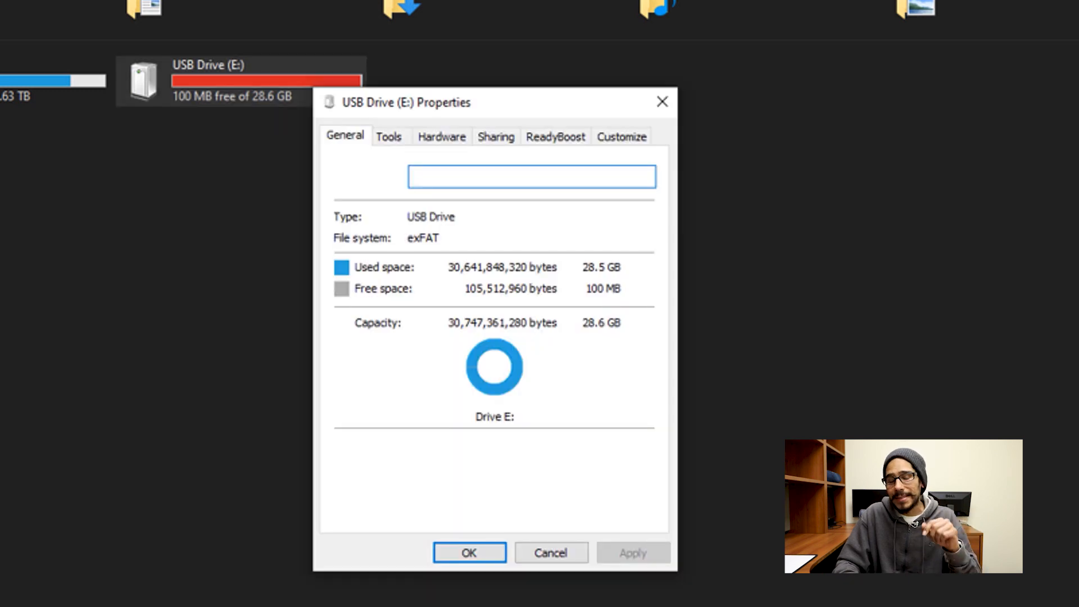
{"action": "left_click", "coordinate": [555, 136]}
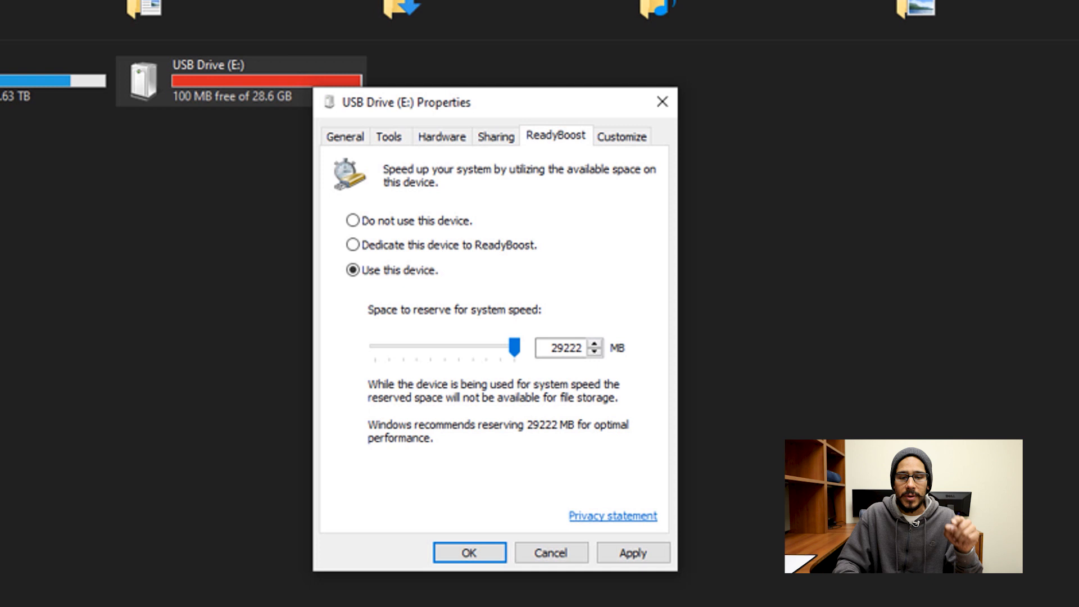
{"action": "left_click", "coordinate": [352, 220]}
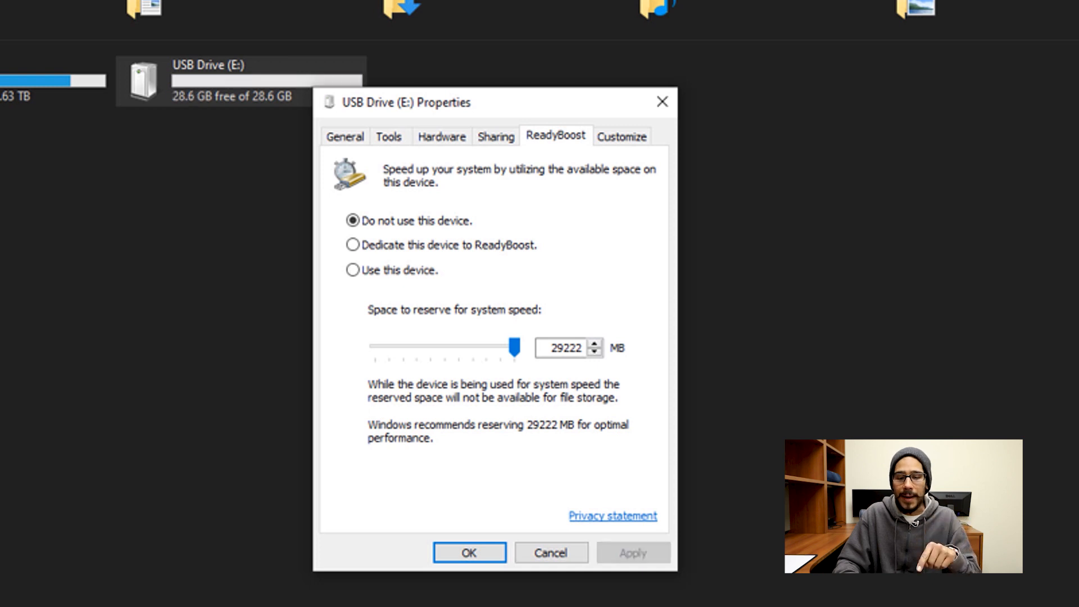